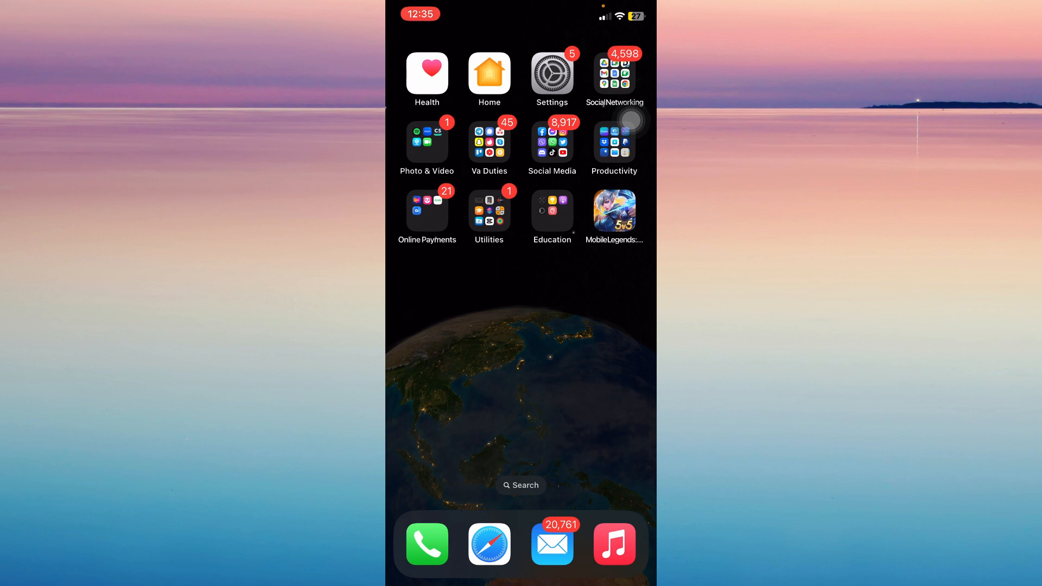
Launch Settings and navigate down to the Phone settings page
{"action": "left_click", "coordinate": [551, 73]}
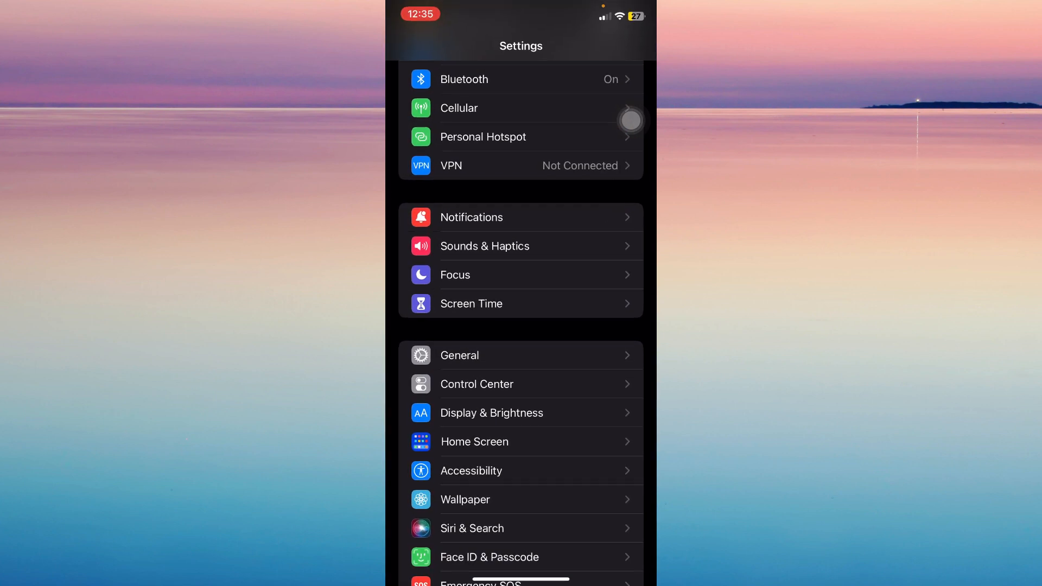
{"action": "scroll", "scroll_direction": "down", "scroll_amount": 3}
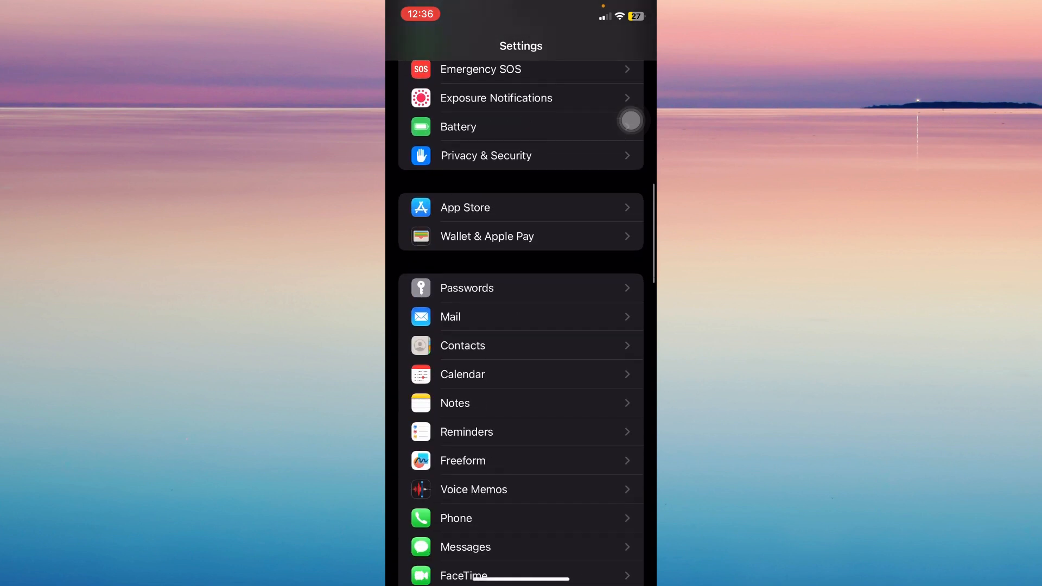
{"action": "left_click", "coordinate": [457, 518]}
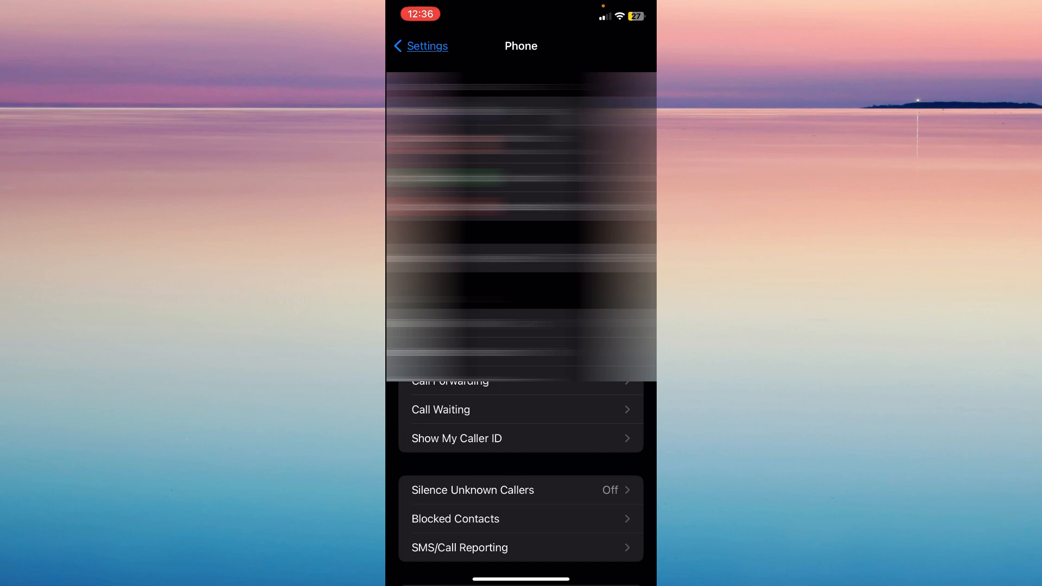
Show the Blocked Contacts list from the Phone settings
{"action": "left_click", "coordinate": [454, 519]}
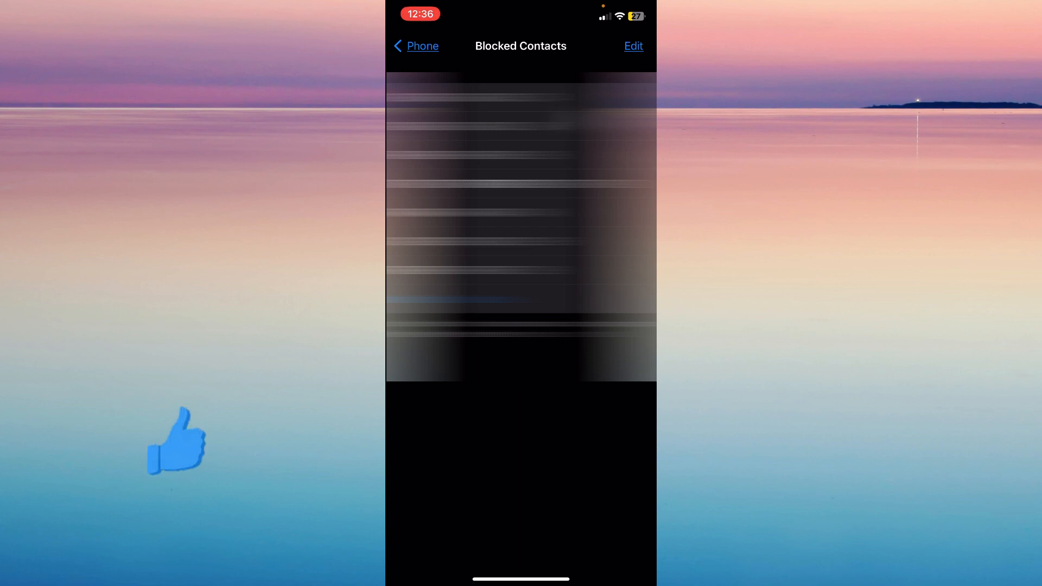